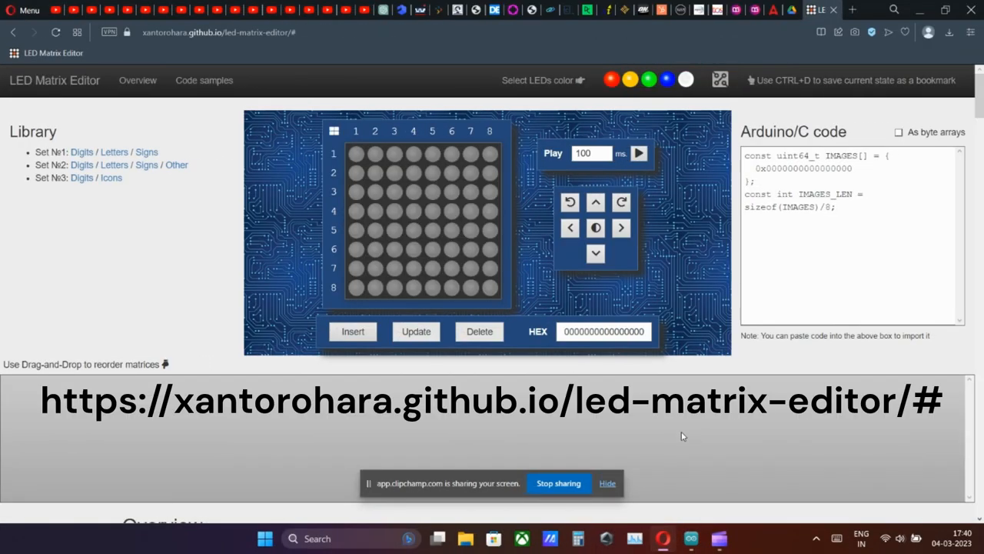
mouse_move(690, 539)
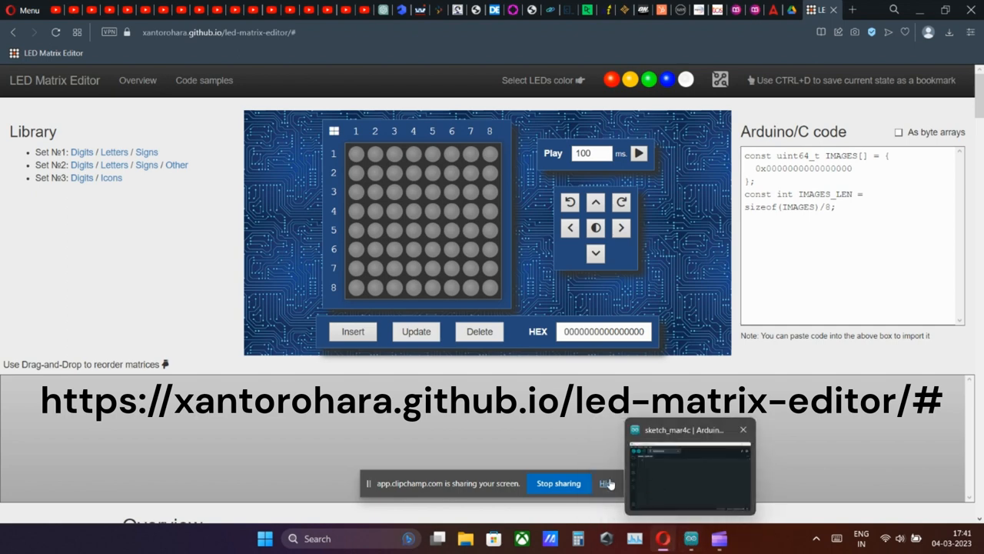
- Create a new blank sketch in Arduino IDE and minimize the IDE window
left_click(689, 469)
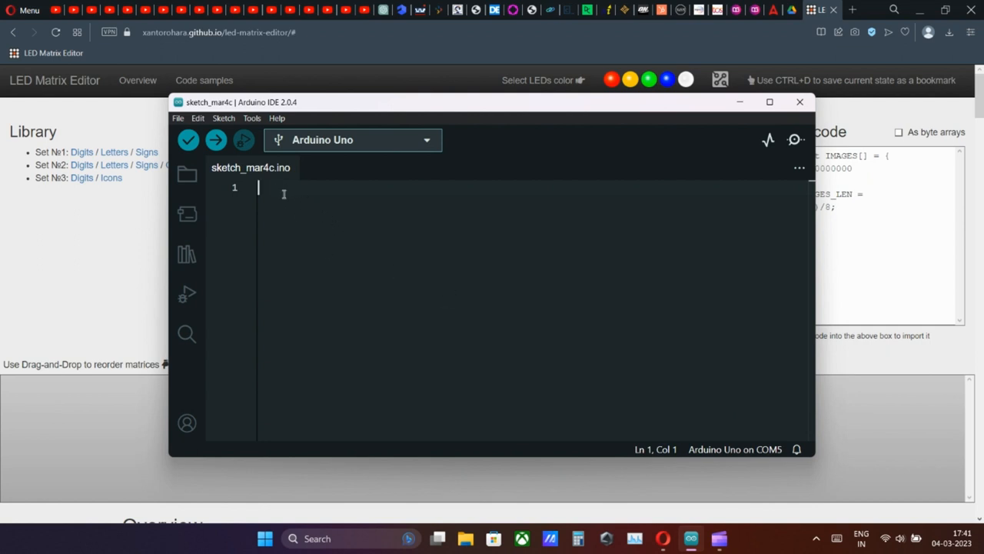
left_click(179, 117)
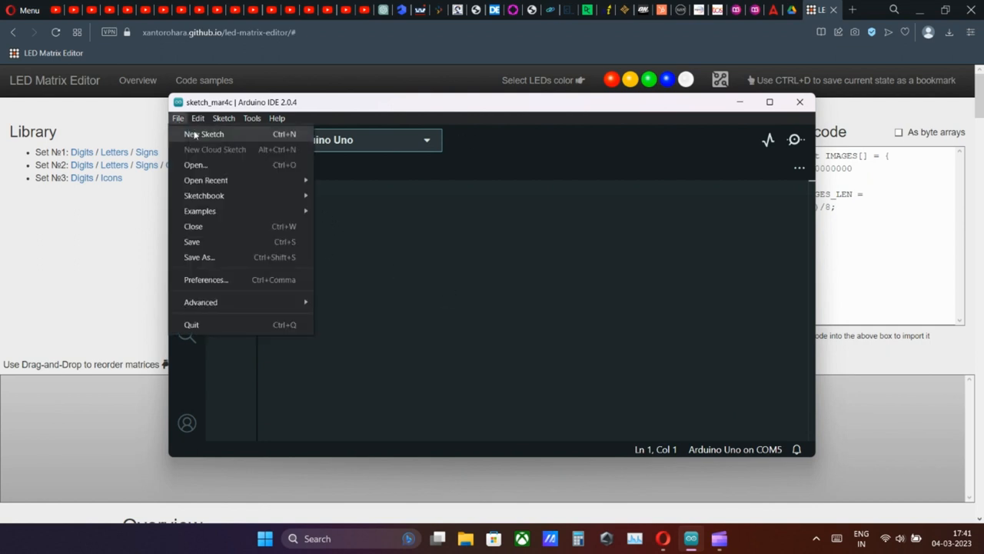
left_click(203, 134)
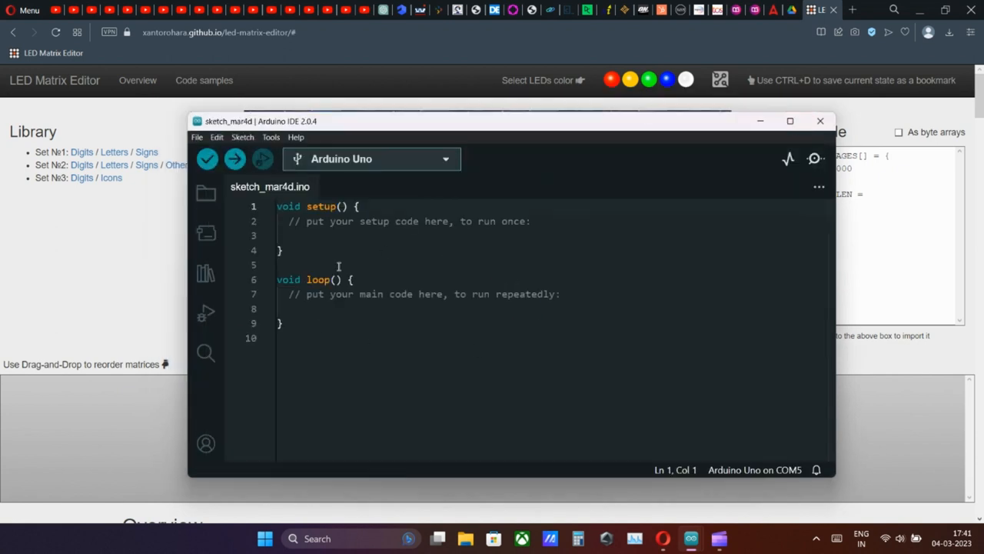
left_click(281, 323)
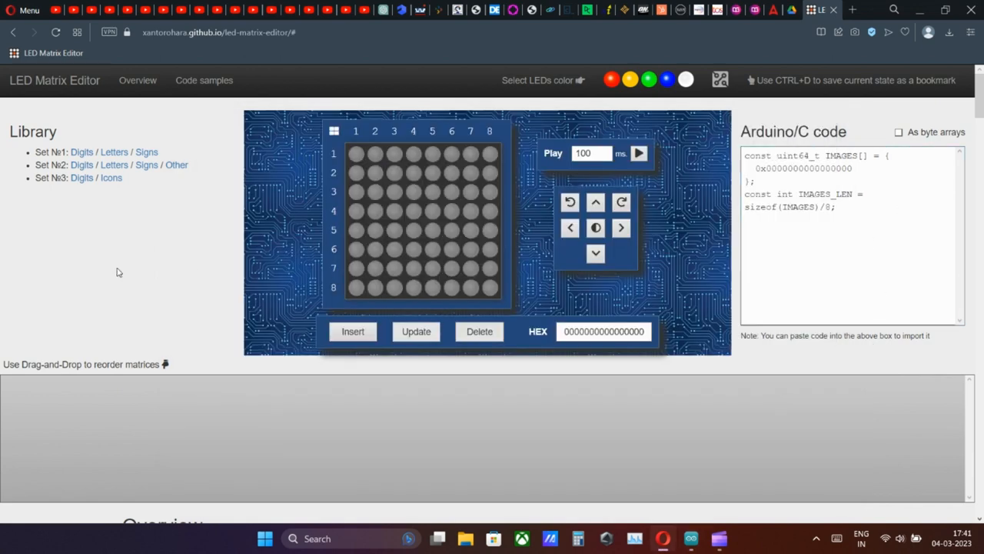
- Copy the 64-bit long integer LedControl sample from Code samples and switch to the sketch
scroll("down", 3)
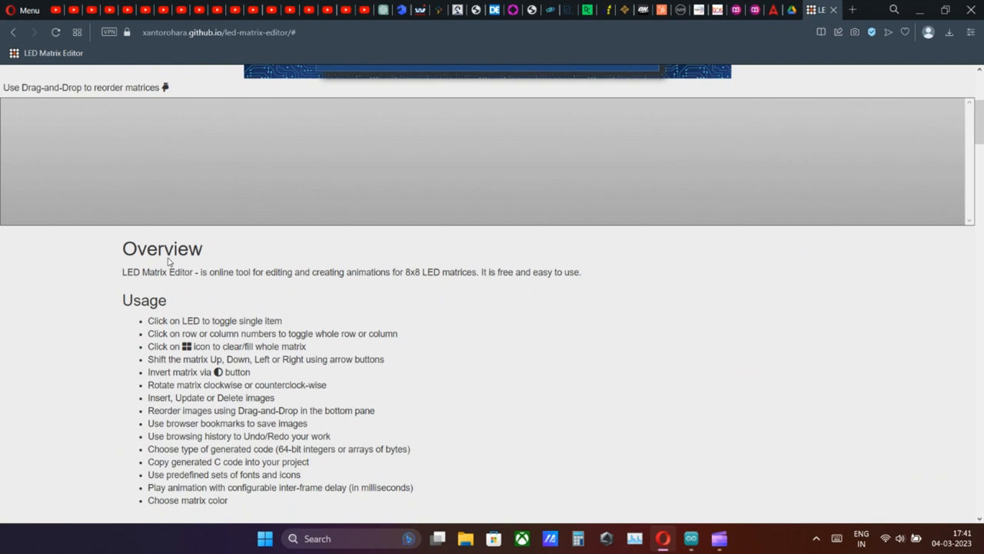
scroll("down", 3)
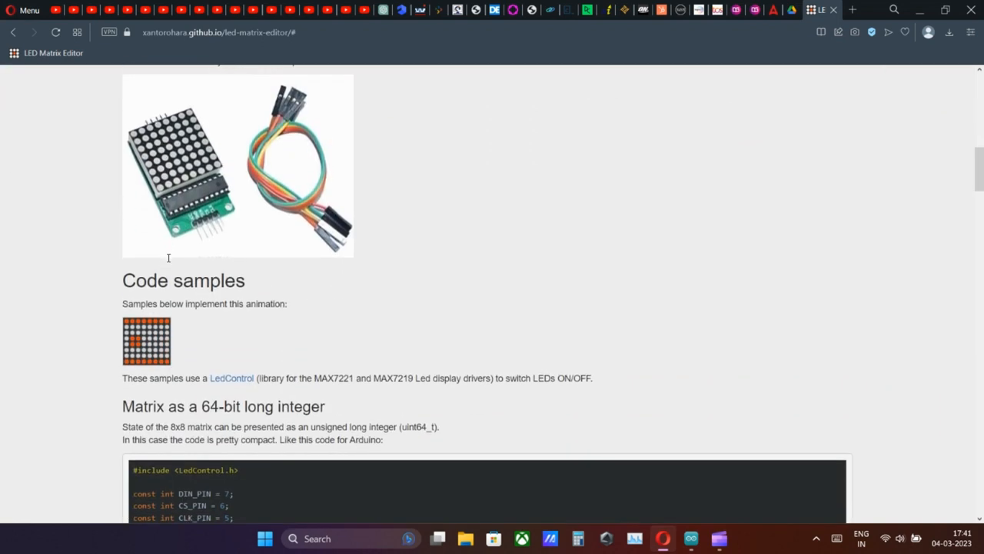
scroll("down", 3)
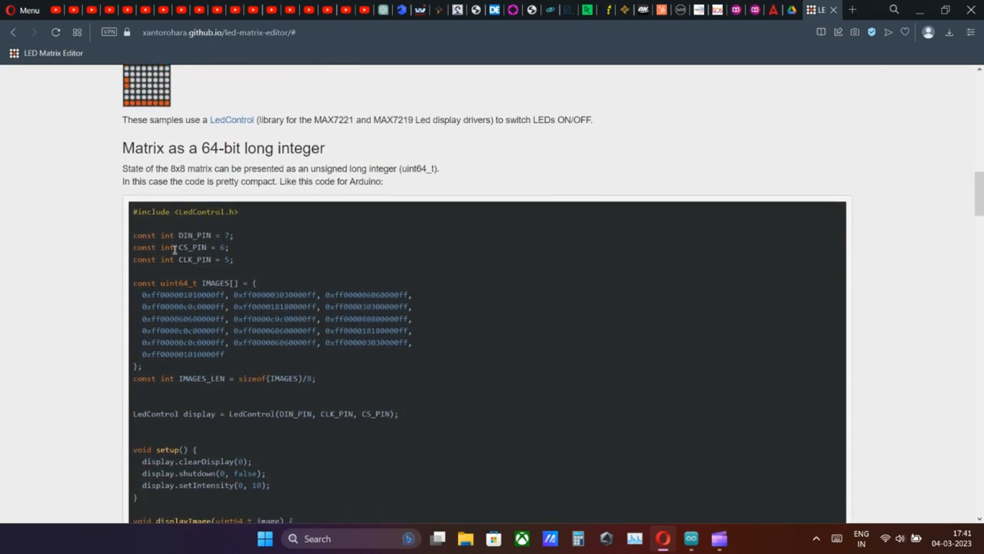
scroll("down", 3)
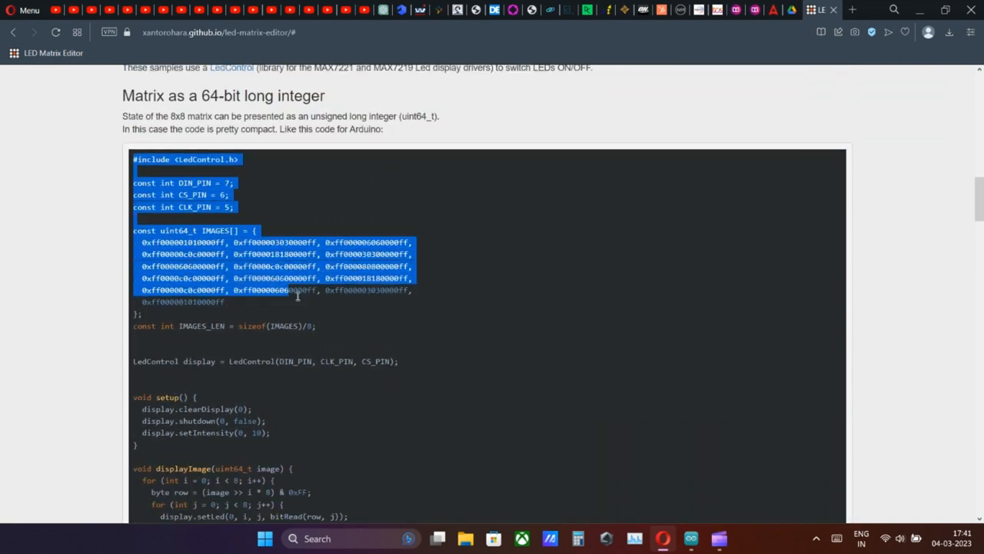
scroll("down", 3)
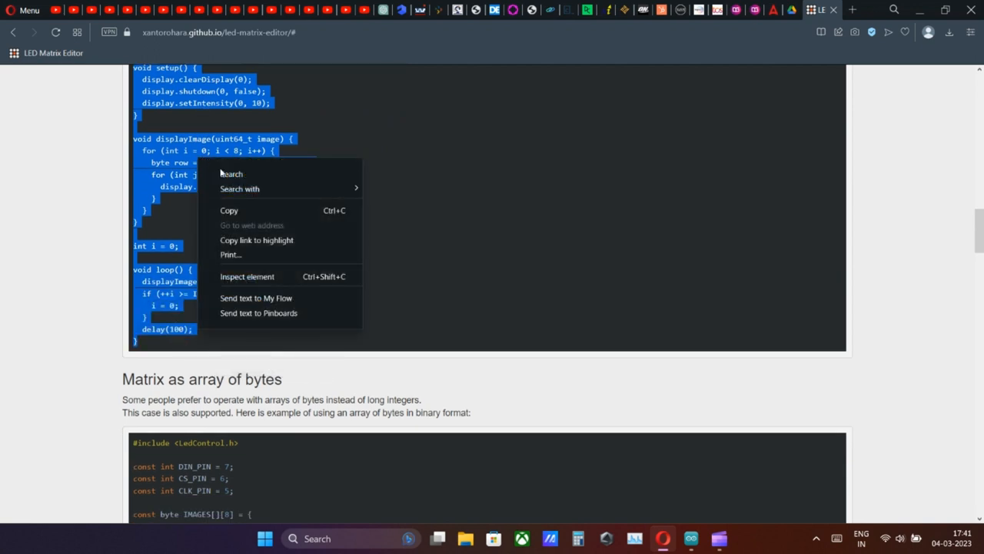
left_click(388, 224)
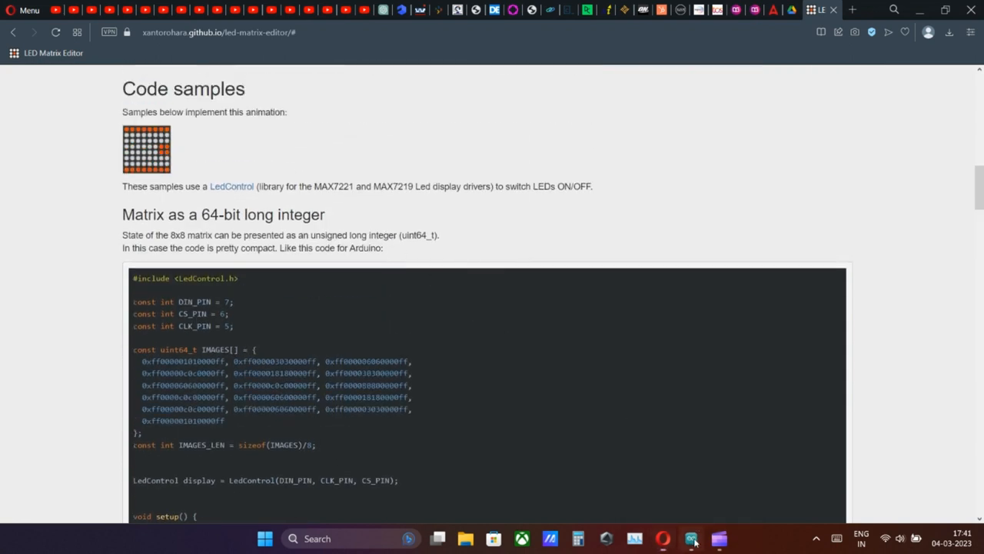
left_click(691, 539)
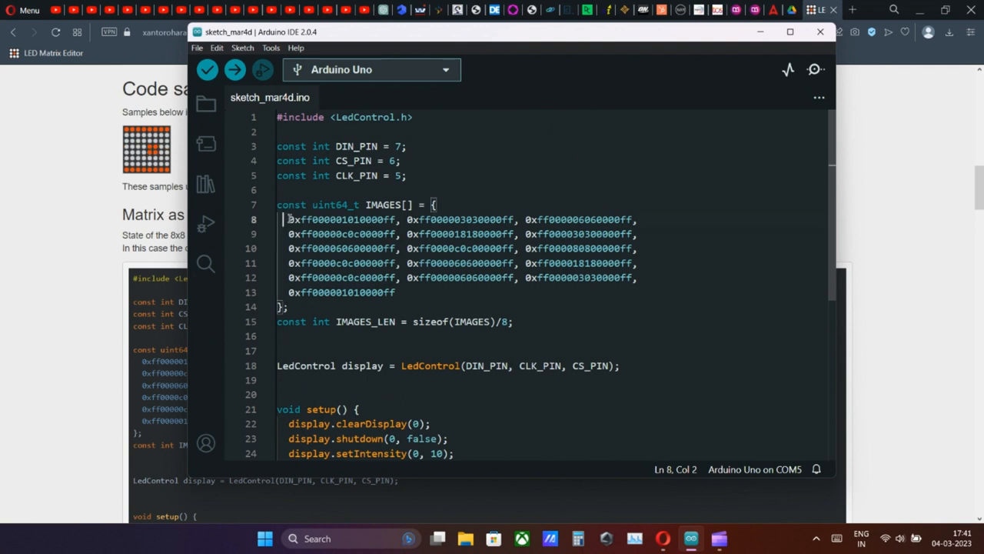
- Select the IMAGES hex frame values in the pasted LedControl sketch code
left_click_drag(289, 219, 398, 292)
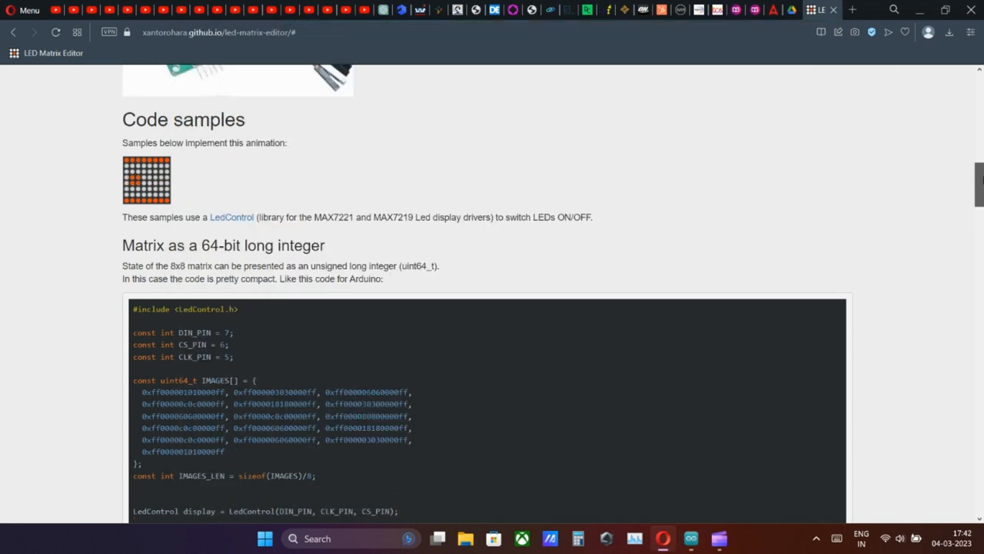
scroll("up", 3)
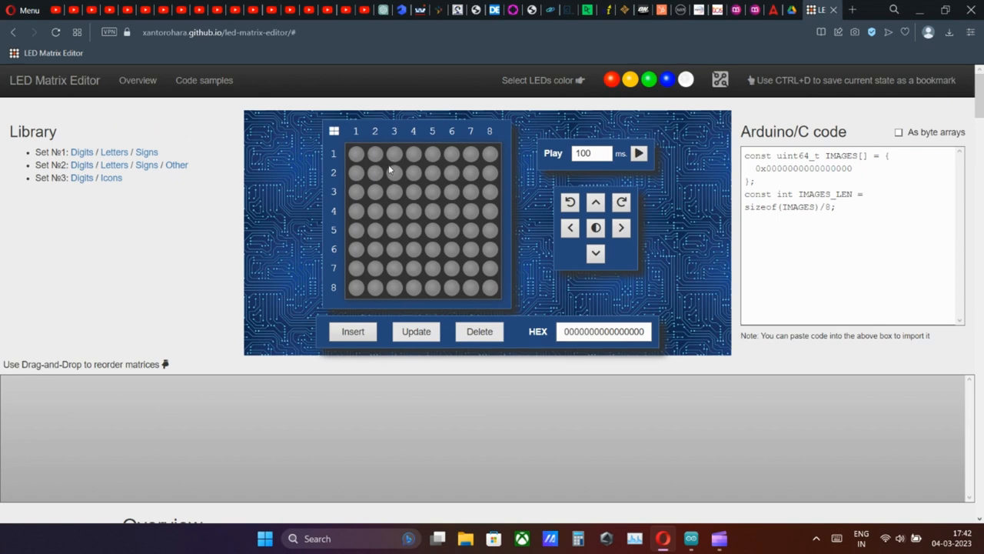
left_click(489, 288)
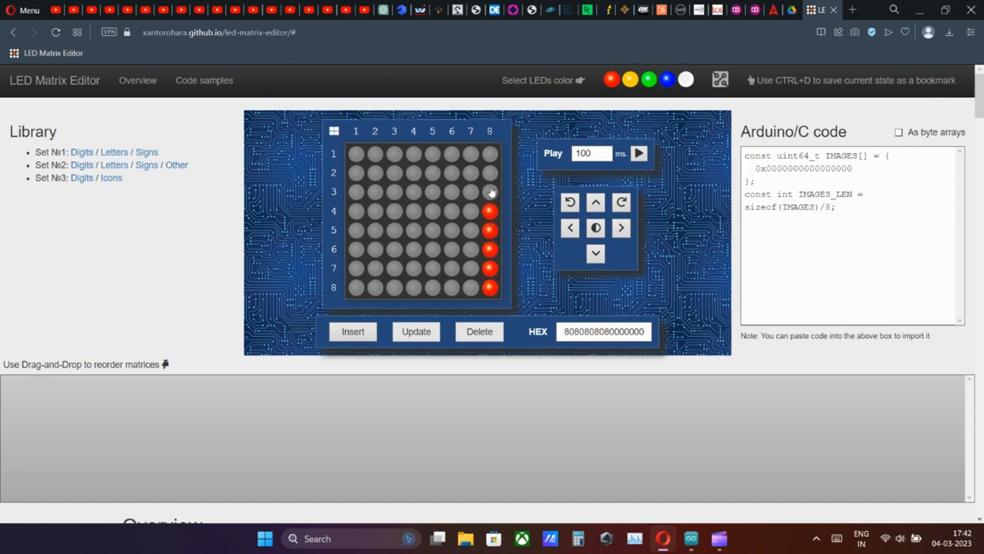
left_click(489, 172)
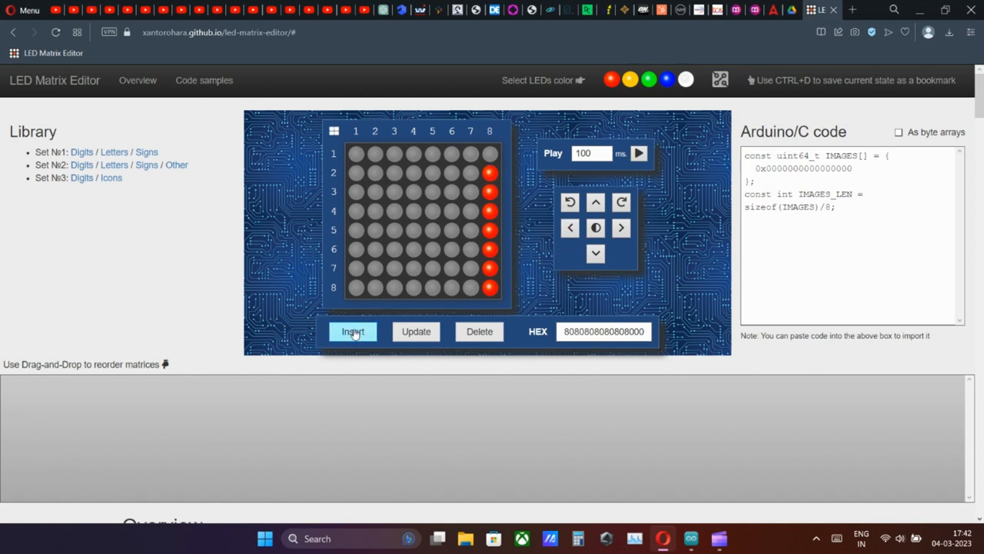
left_click(352, 331)
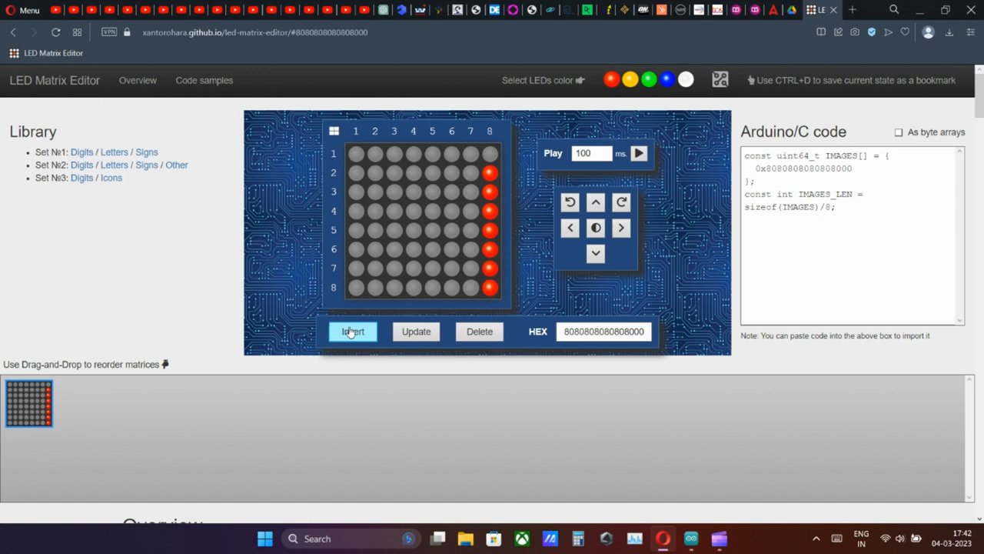
- Insert frames shifted left one column each, adding the letter F's middle bar as it scrolls in
left_click(569, 227)
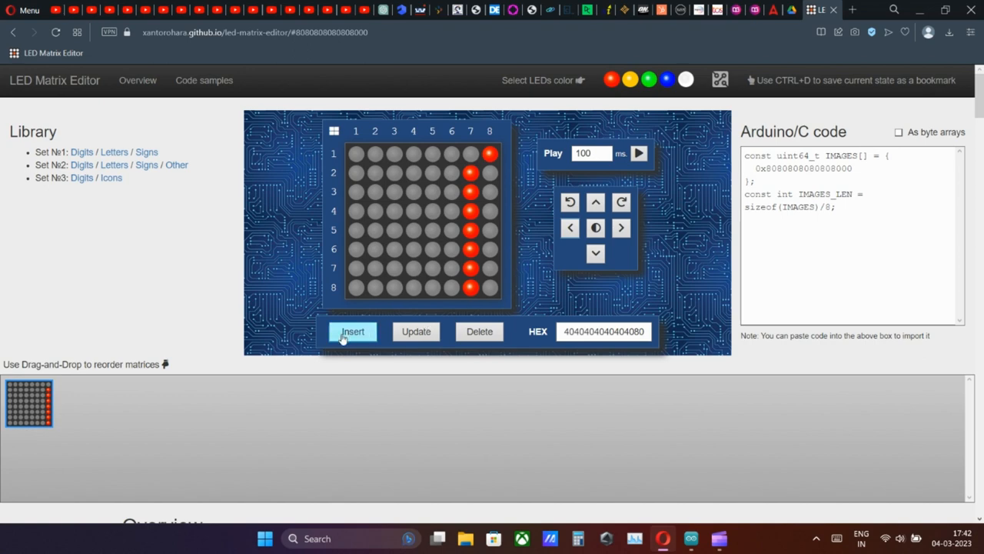
left_click(352, 331)
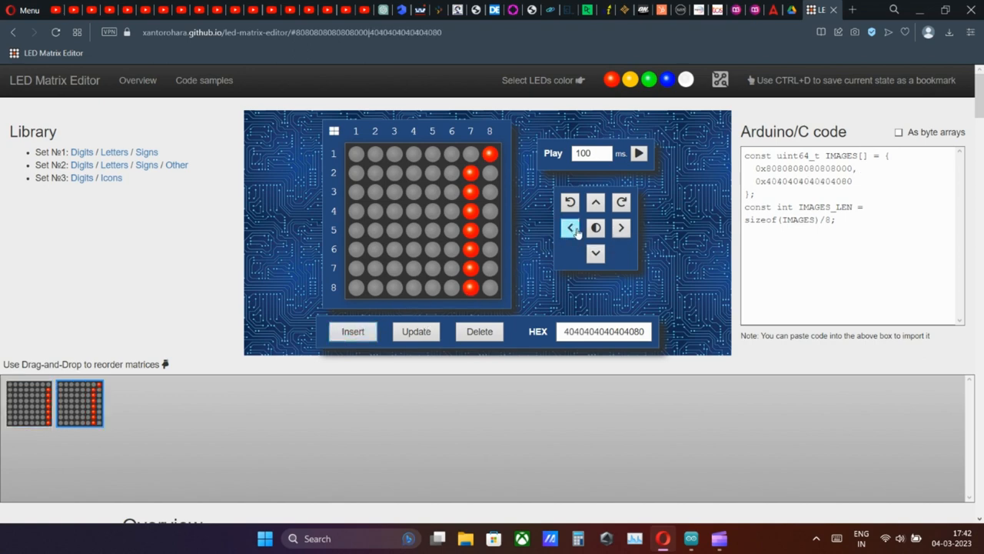
left_click(569, 228)
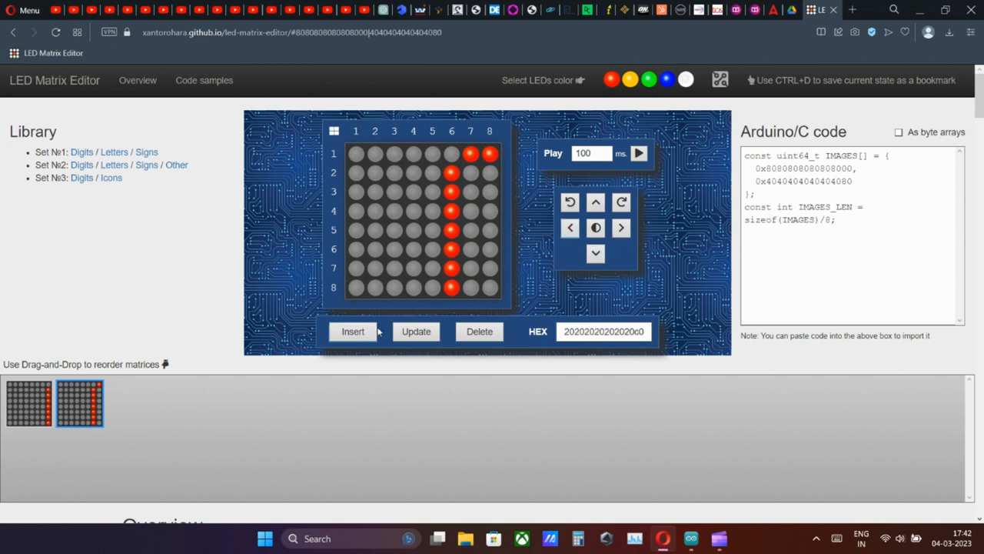
left_click(354, 331)
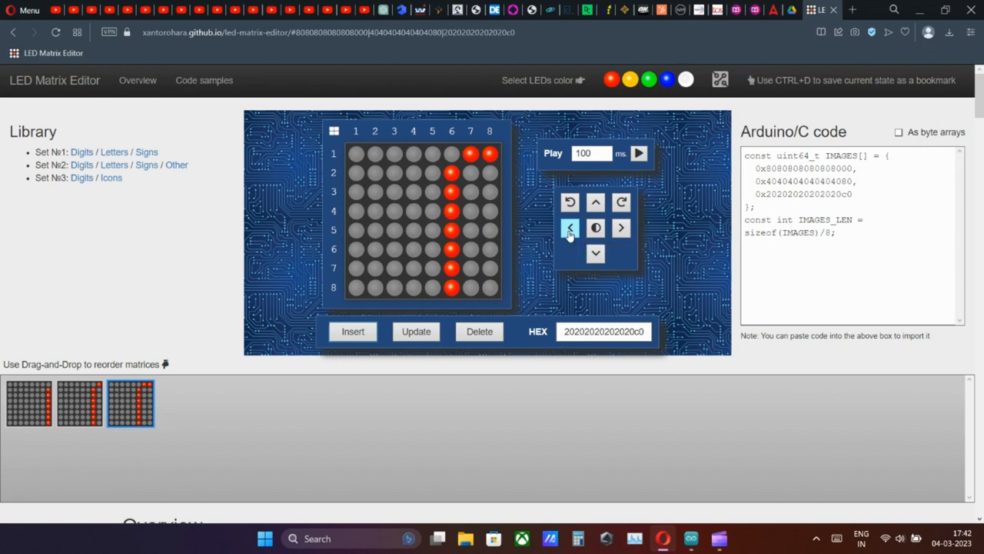
left_click(569, 228)
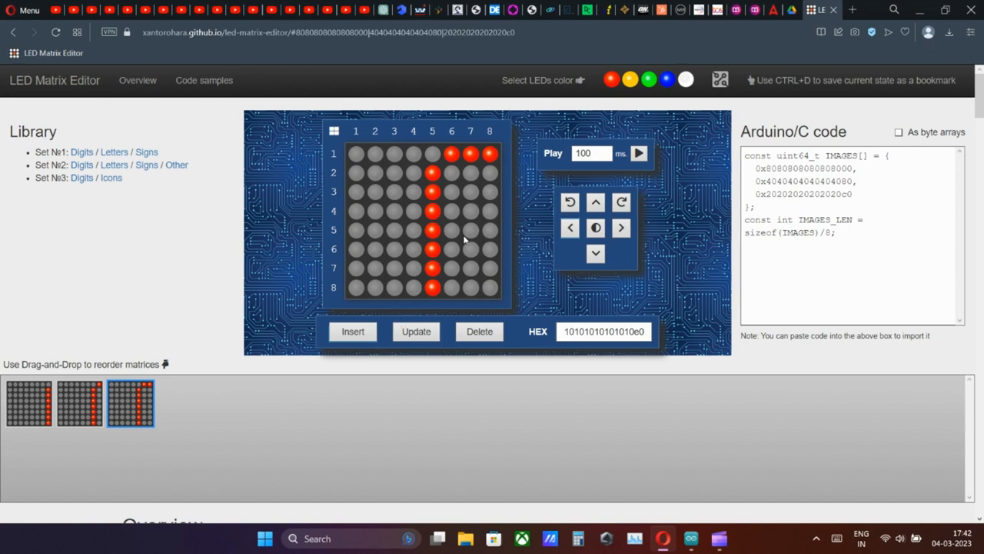
left_click(452, 230)
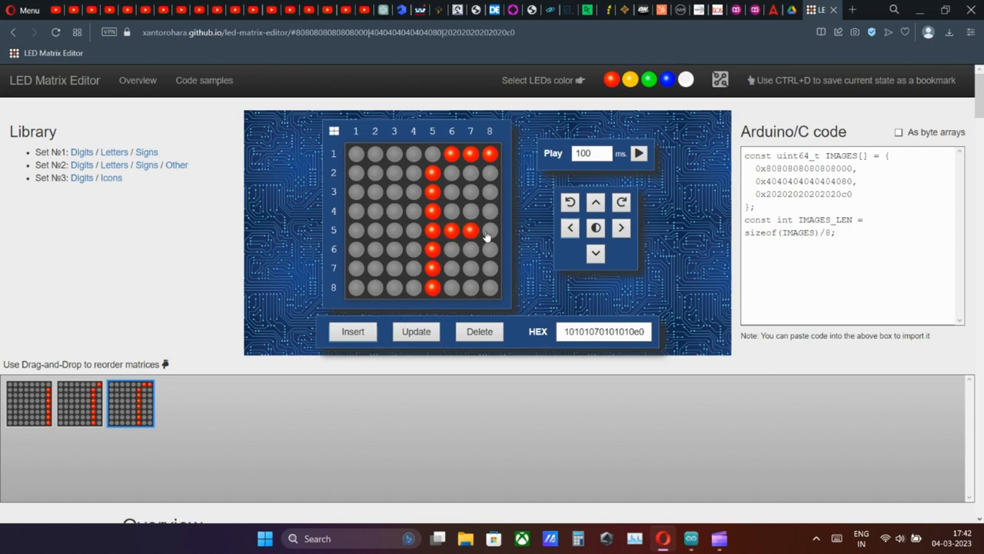
left_click(415, 331)
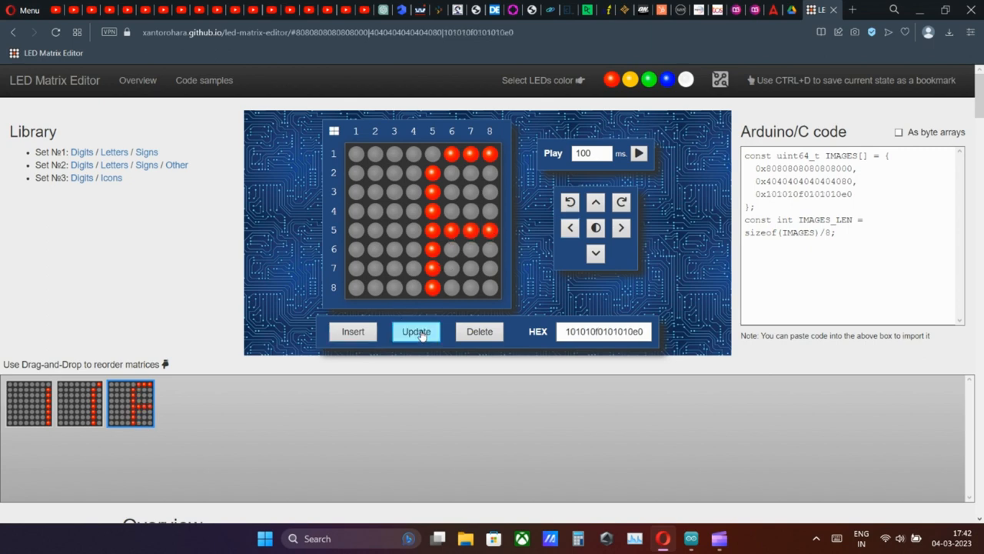
left_click(352, 332)
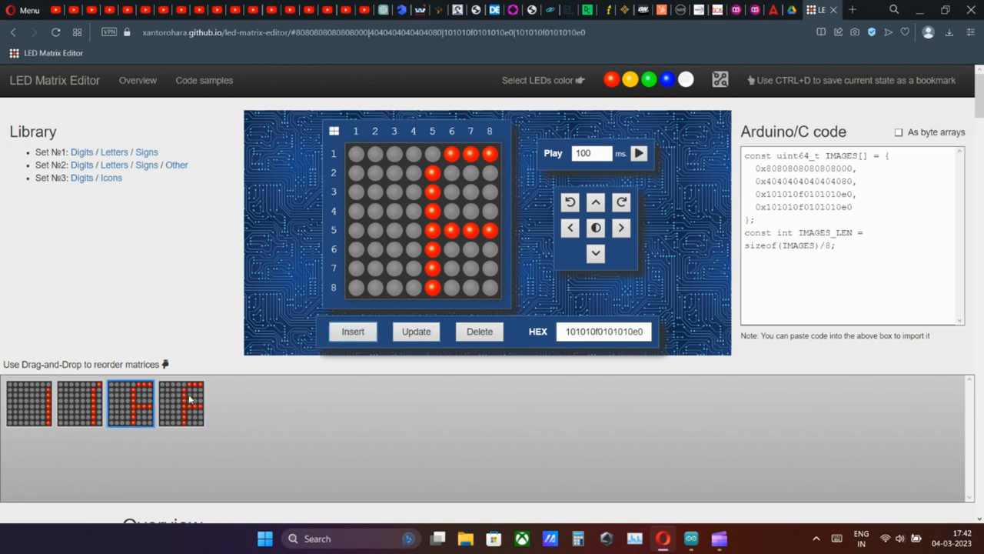
left_click(182, 403)
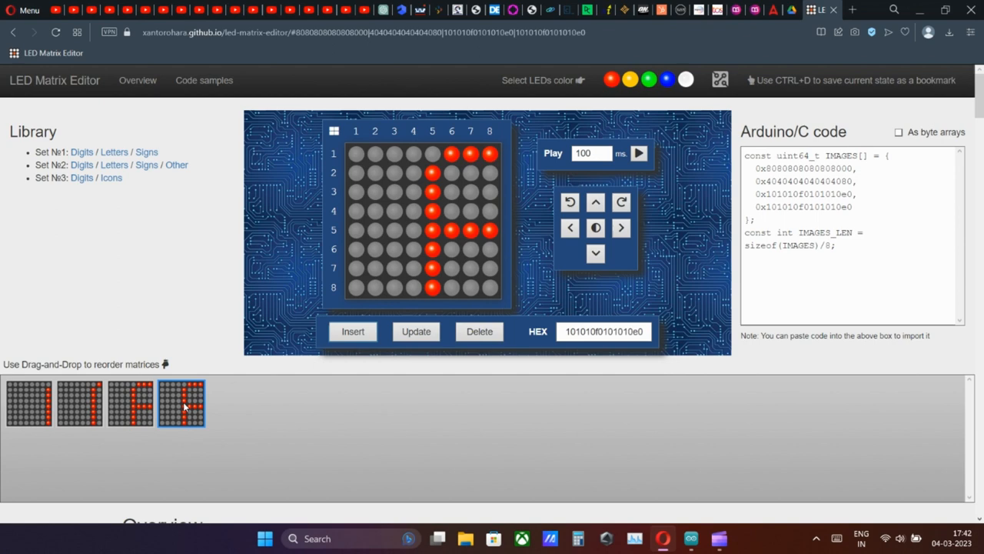
mouse_move(121, 397)
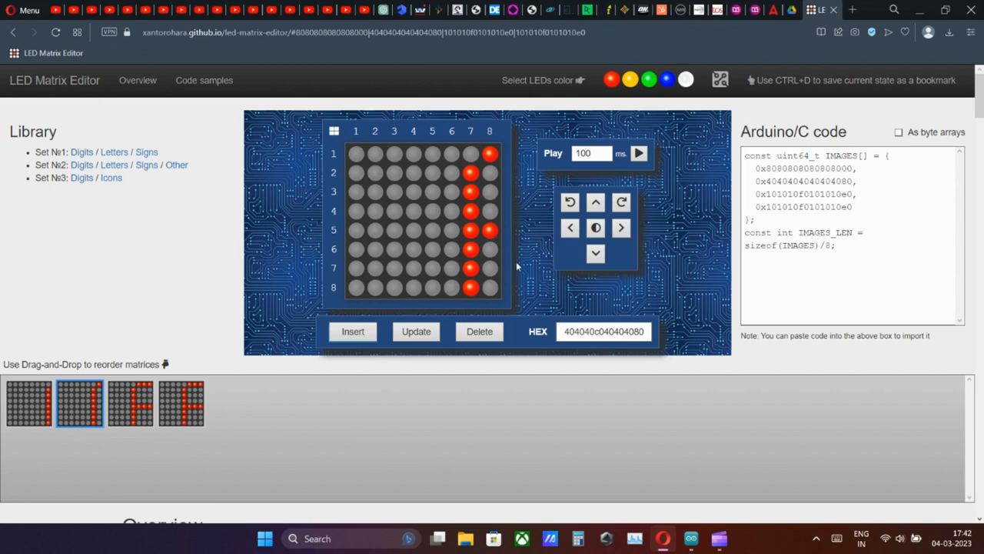
left_click(596, 228)
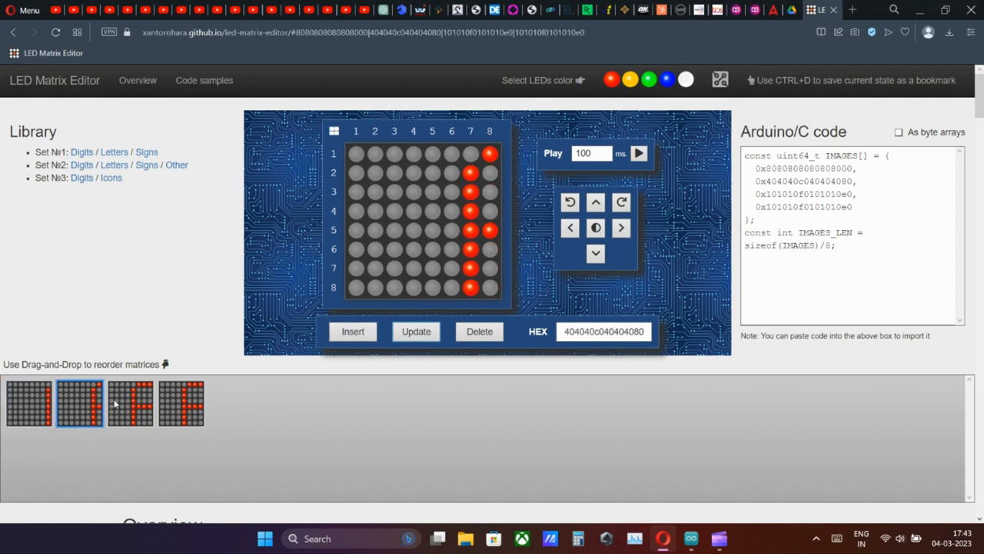
left_click(182, 403)
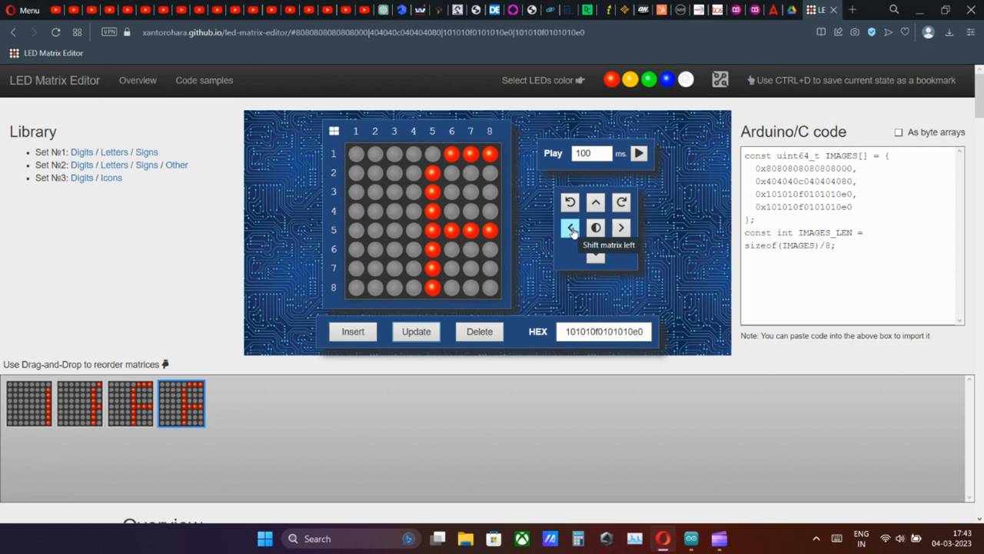
left_click(569, 228)
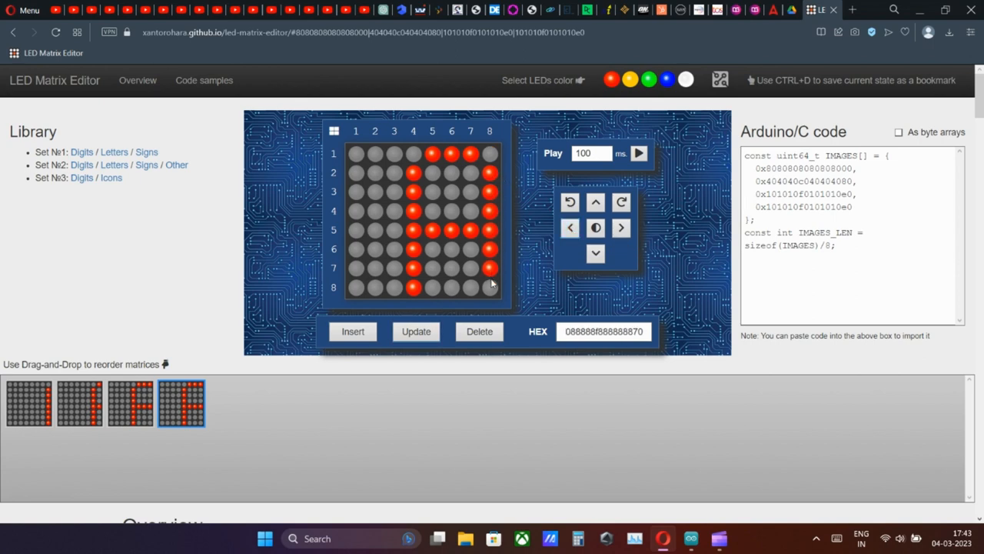
left_click(352, 331)
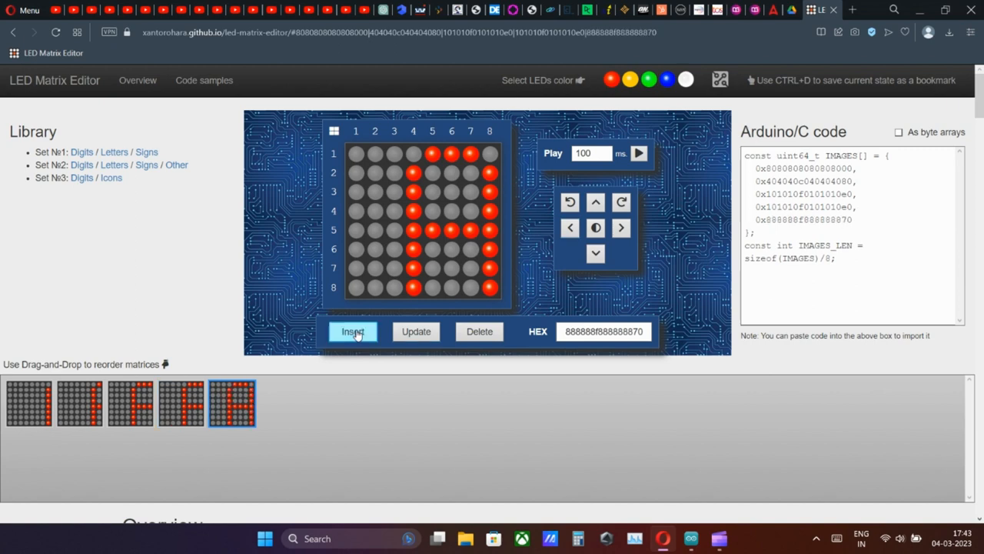
mouse_move(571, 227)
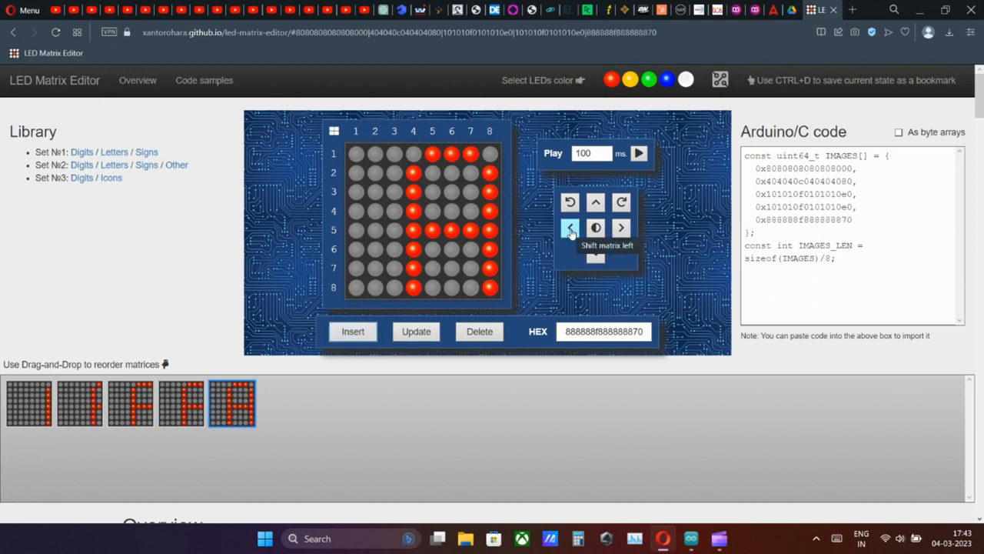
left_click(570, 227)
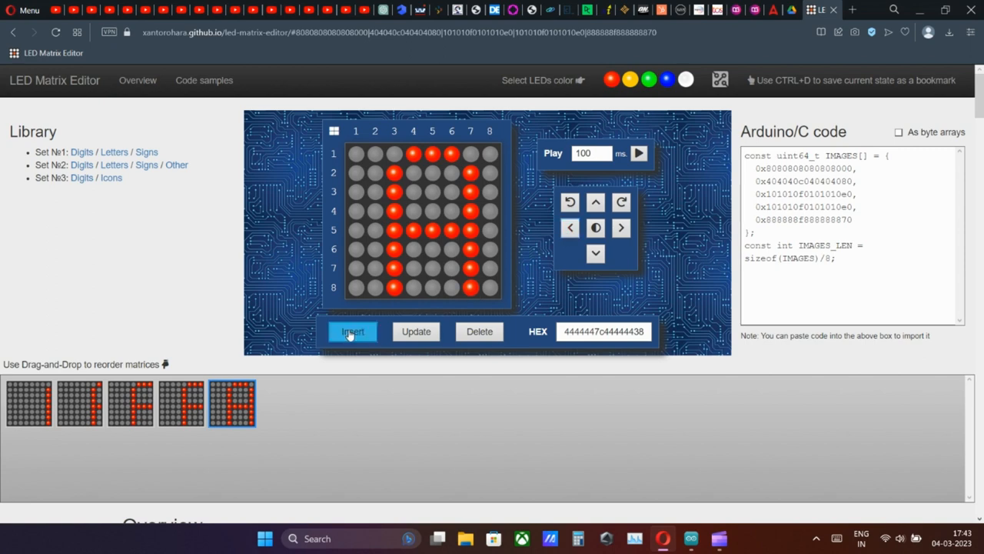
left_click(352, 332)
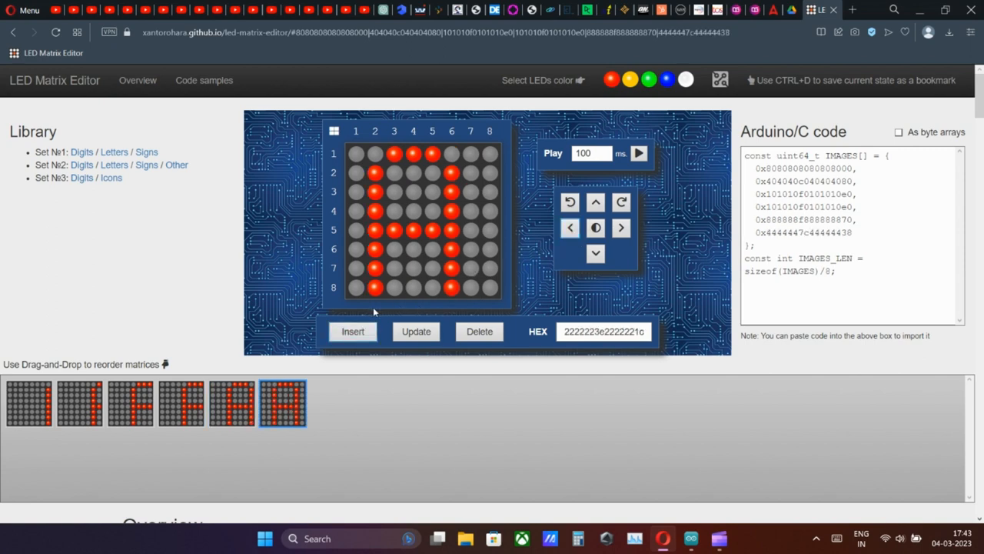
left_click(352, 331)
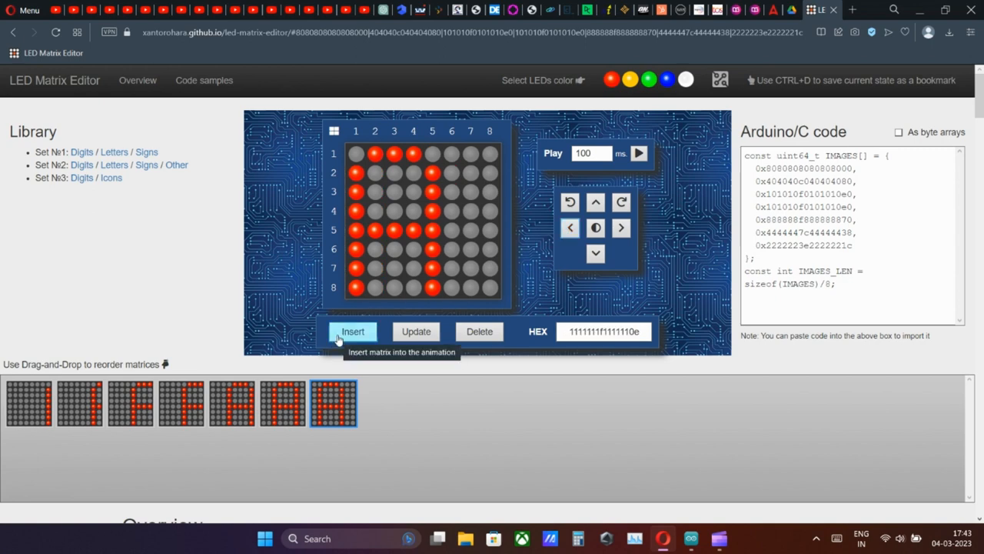
left_click(354, 330)
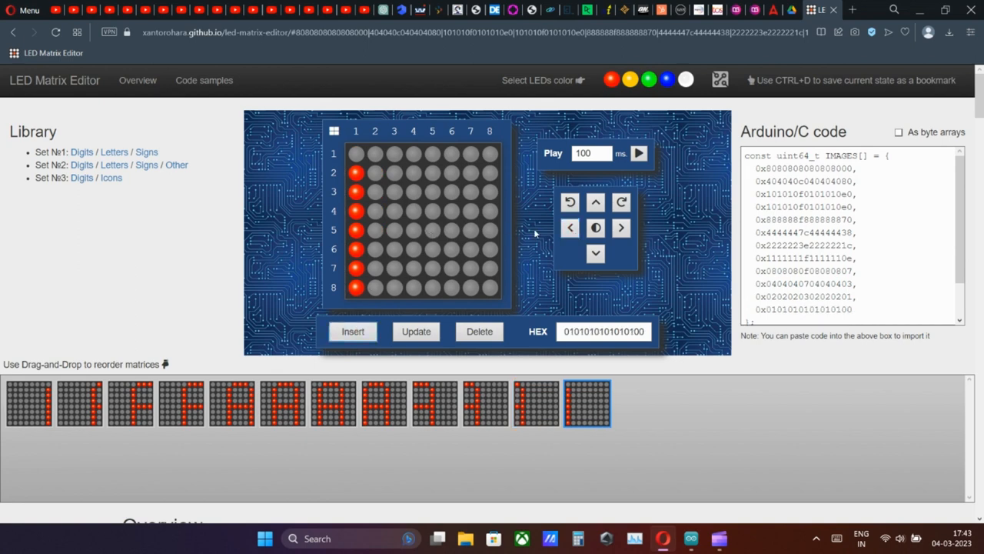
left_click(352, 332)
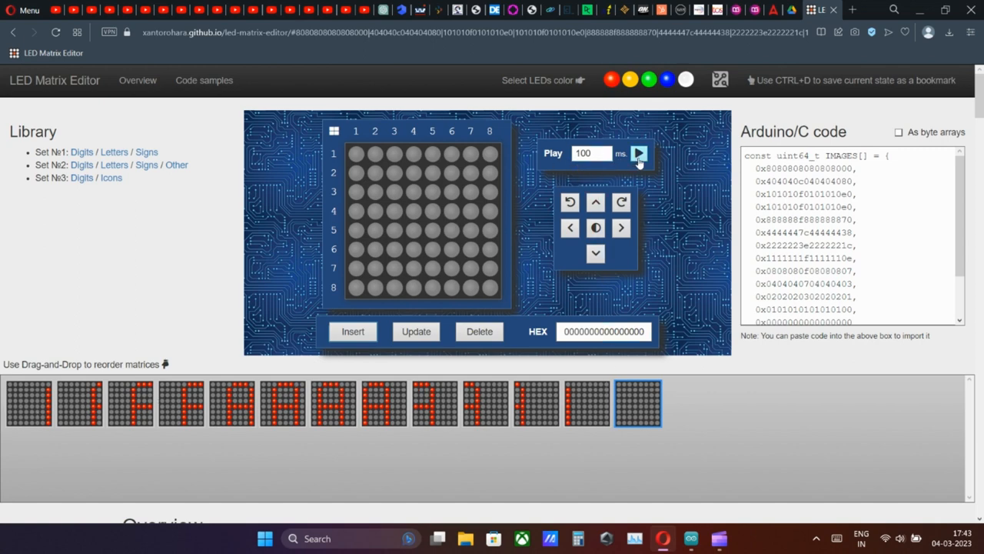
left_click(640, 154)
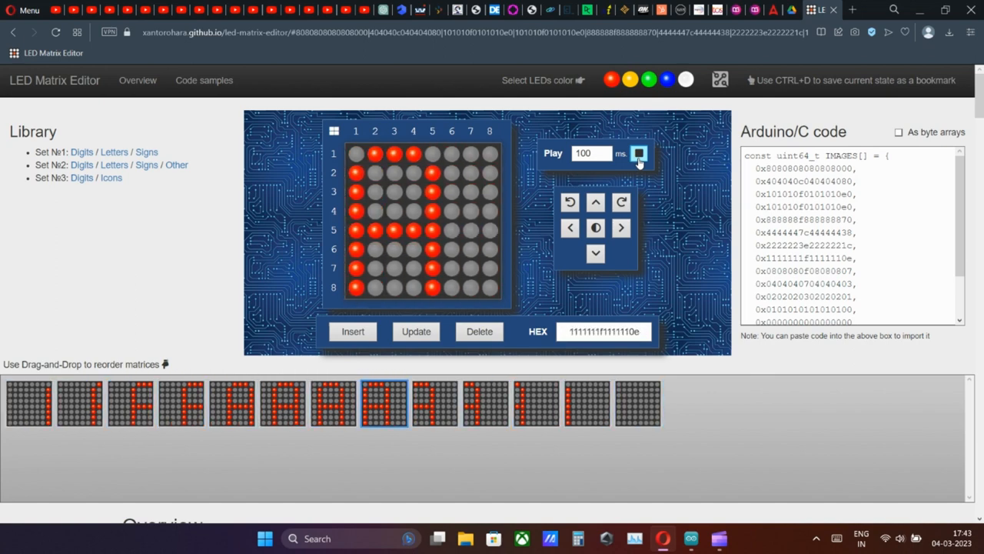
left_click(77, 403)
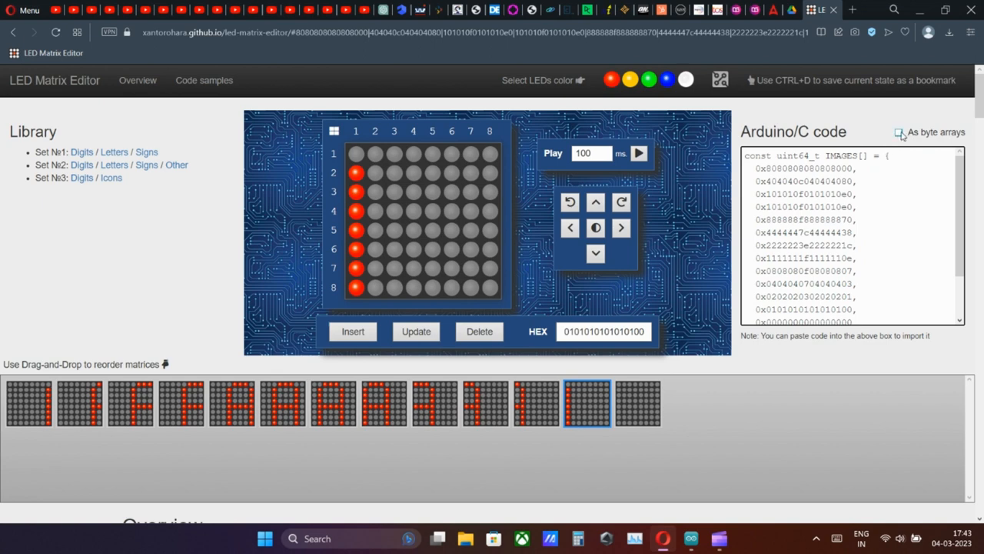
- Copy the thirteen-frame hex list (after toggling byte arrays on and off) for the IMAGES array
left_click(898, 132)
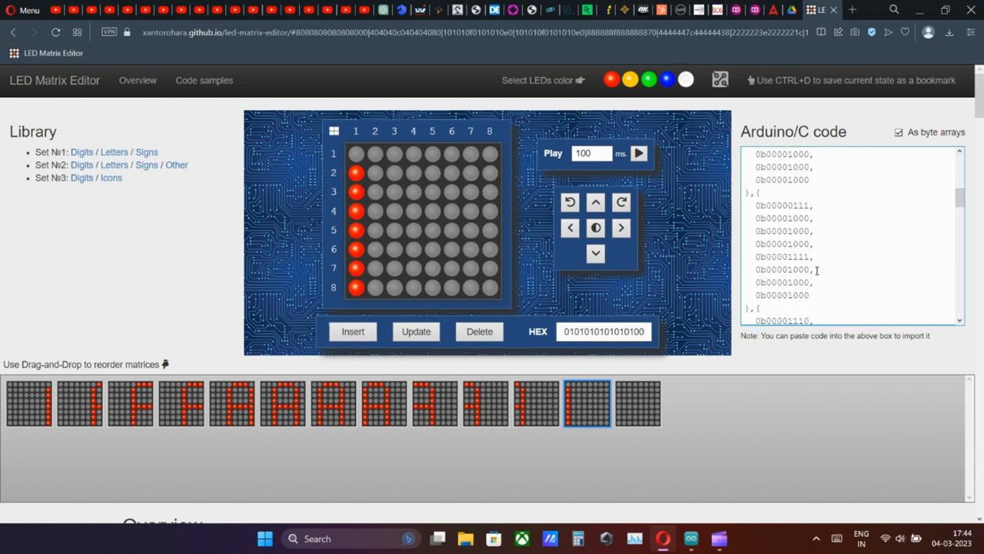
scroll("down", 3)
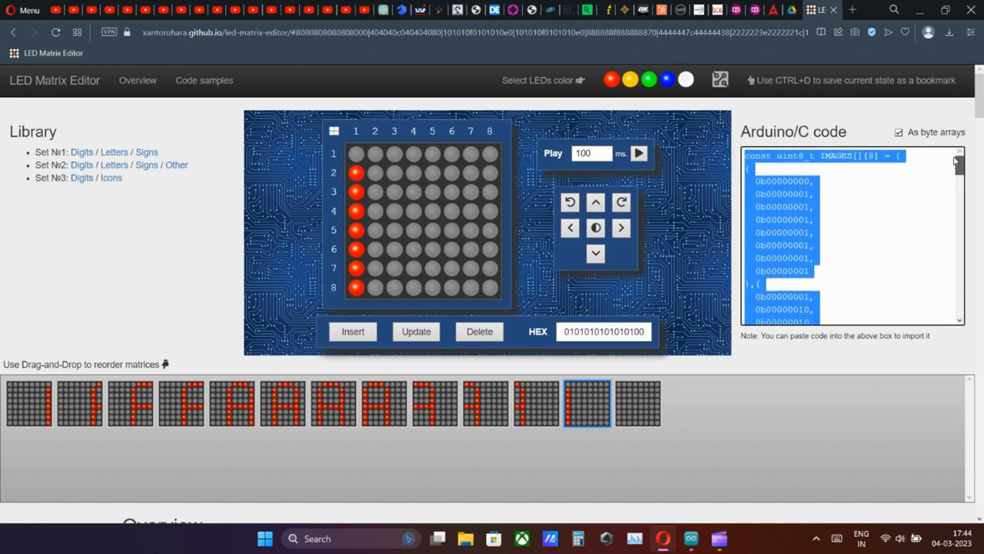
left_click(899, 132)
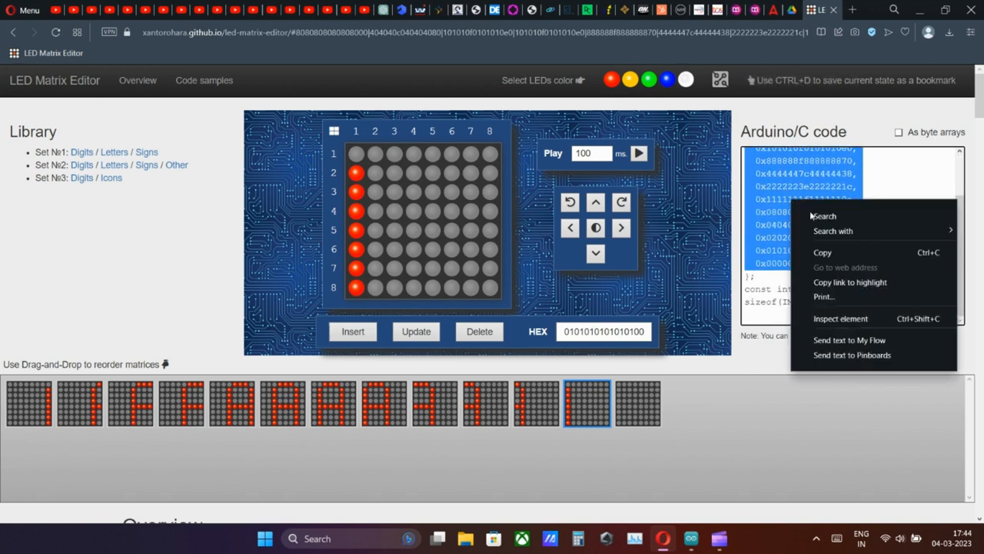
left_click(757, 430)
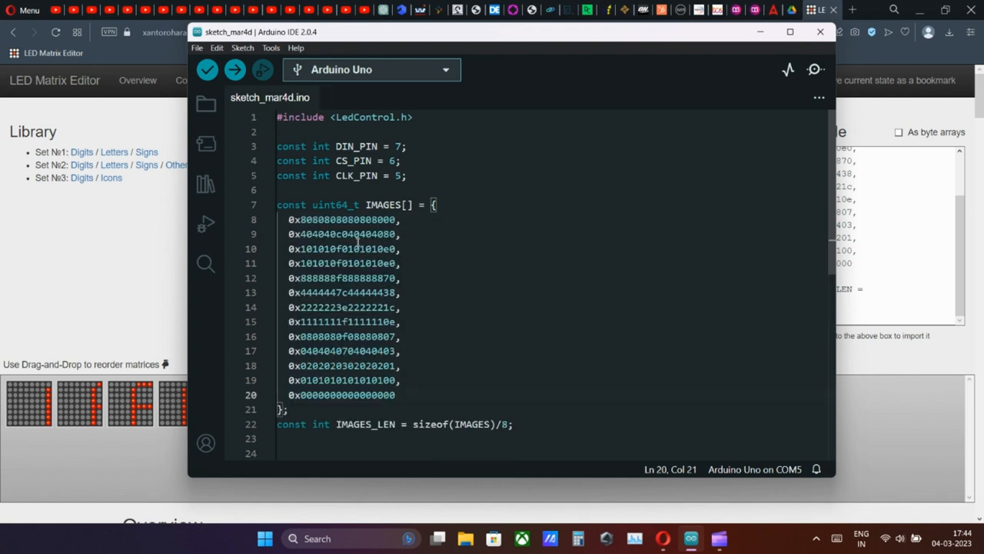
- Compile and upload the sketch to the Arduino Uno, using 1924 bytes (5%) of program storage
left_click(369, 70)
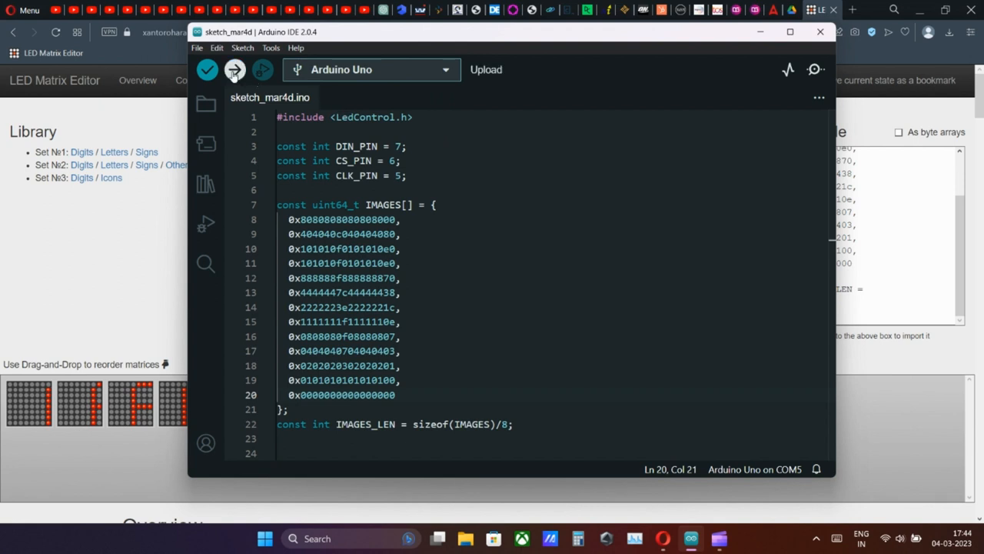
left_click(372, 69)
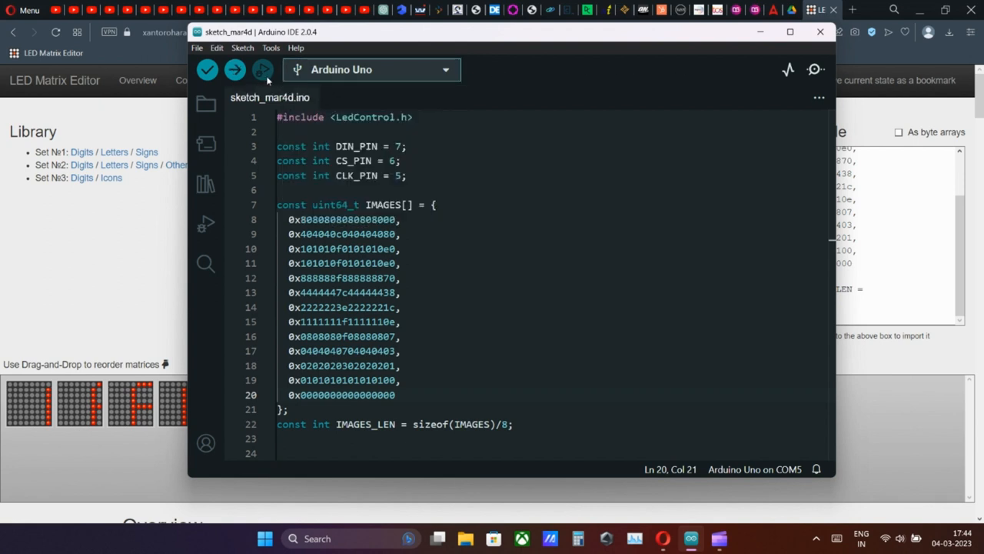
left_click(235, 69)
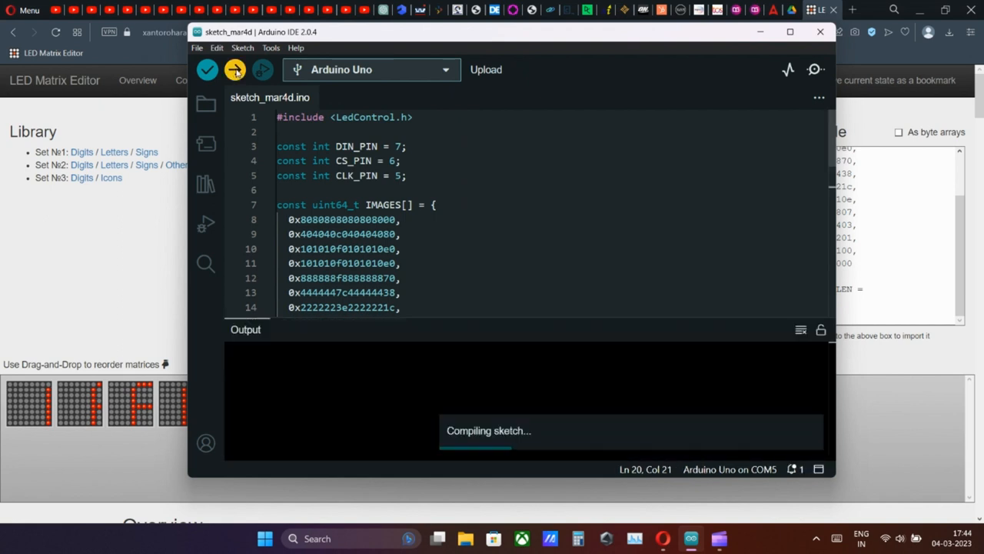
left_click(234, 69)
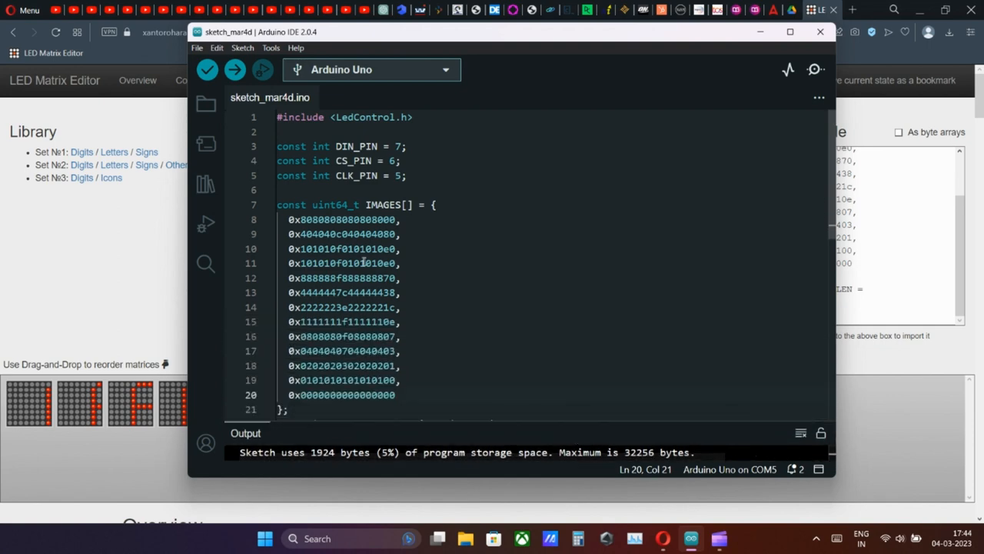
scroll("down", 3)
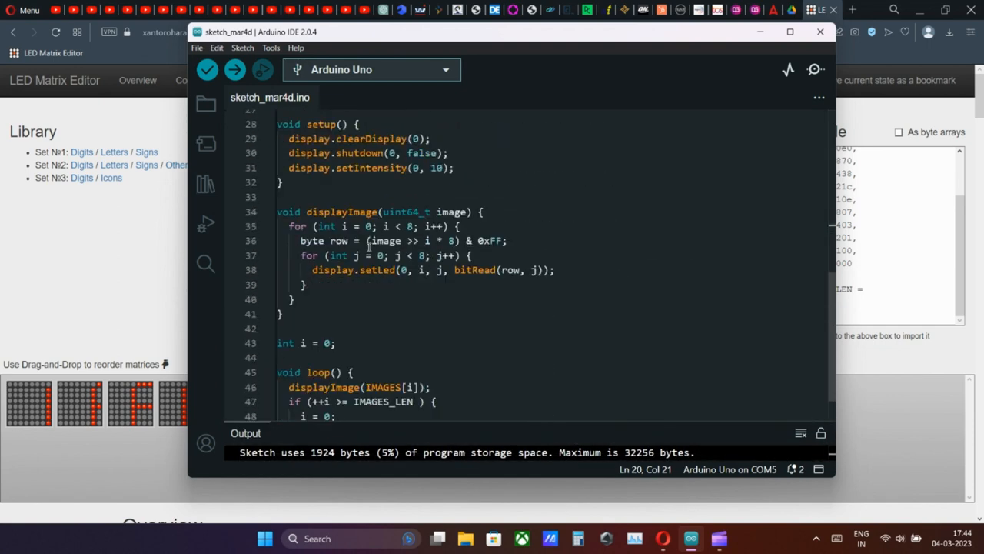
- Change the loop's delay(100) to delay(50) and upload the sketch again
scroll("down", 3)
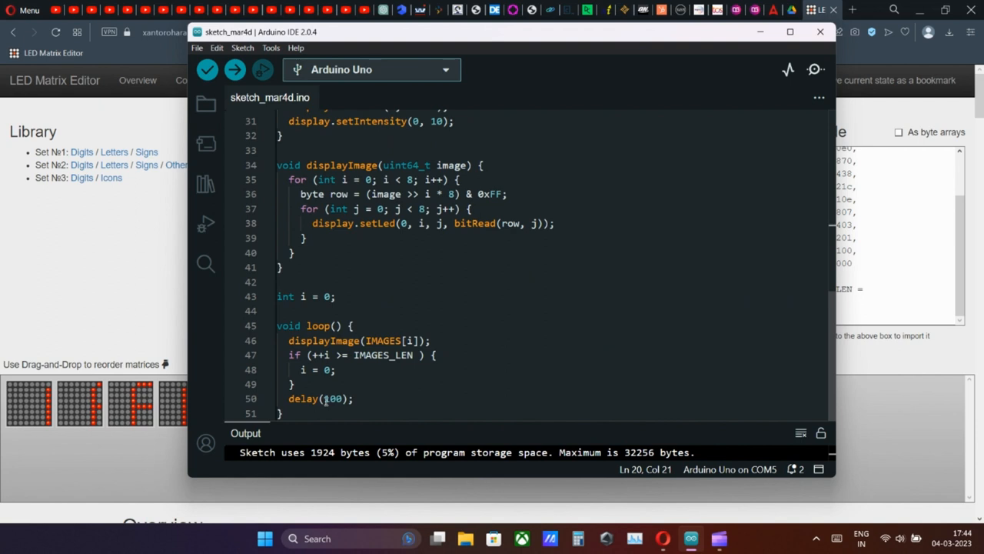
left_click(326, 399)
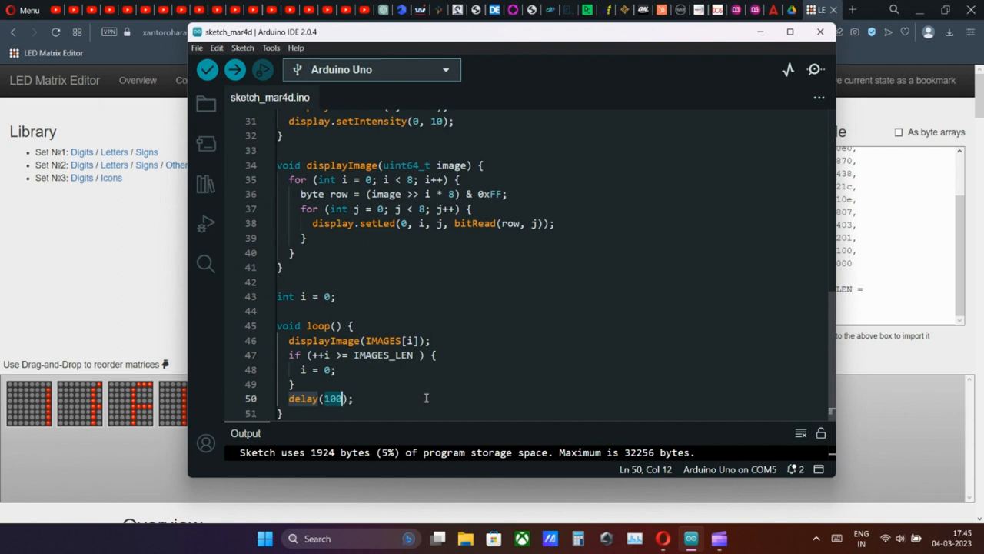
mouse_move(477, 322)
type("8")
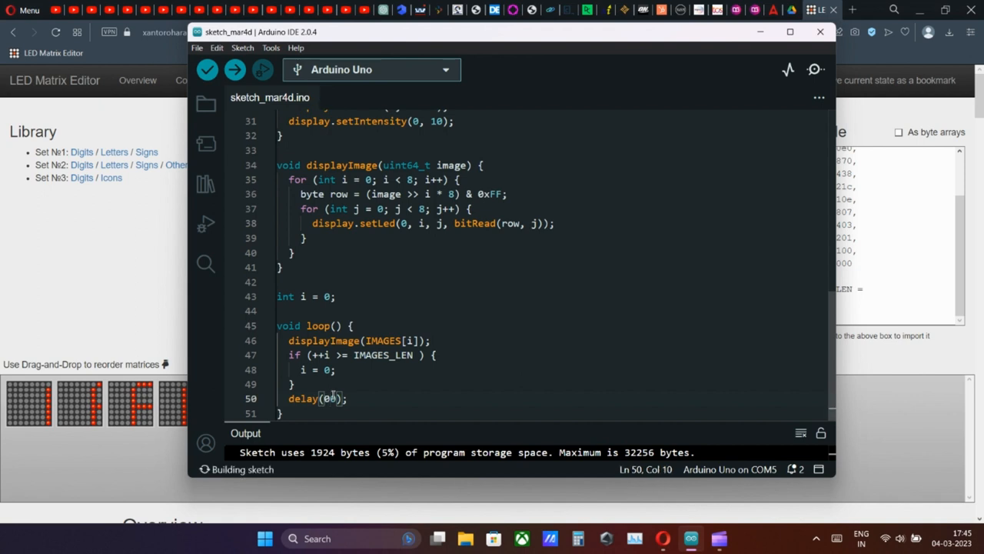
type("5")
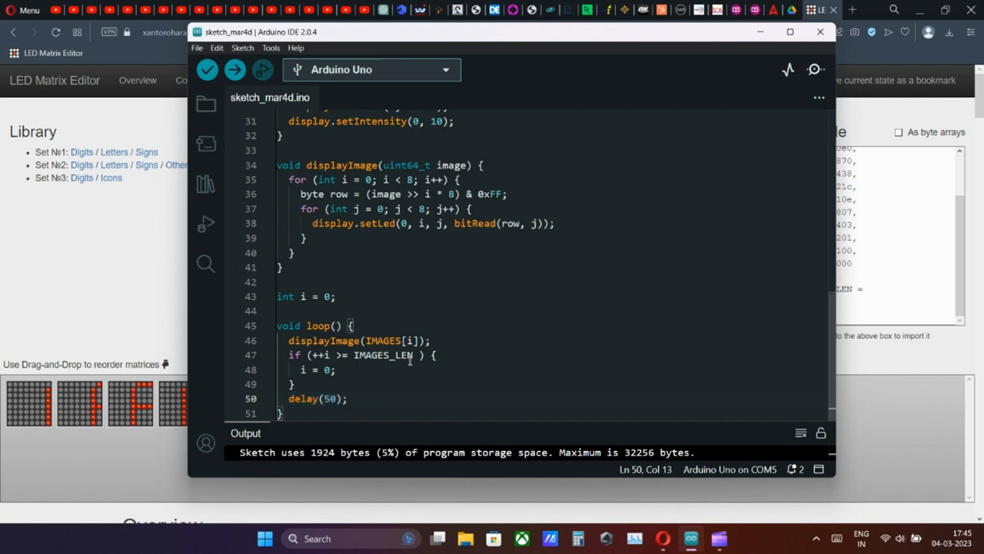
left_click(234, 69)
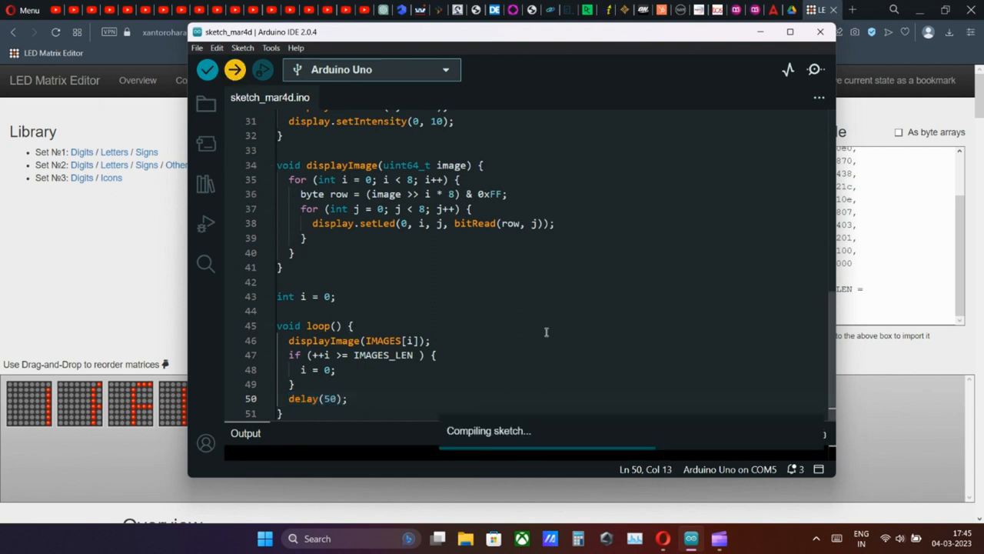